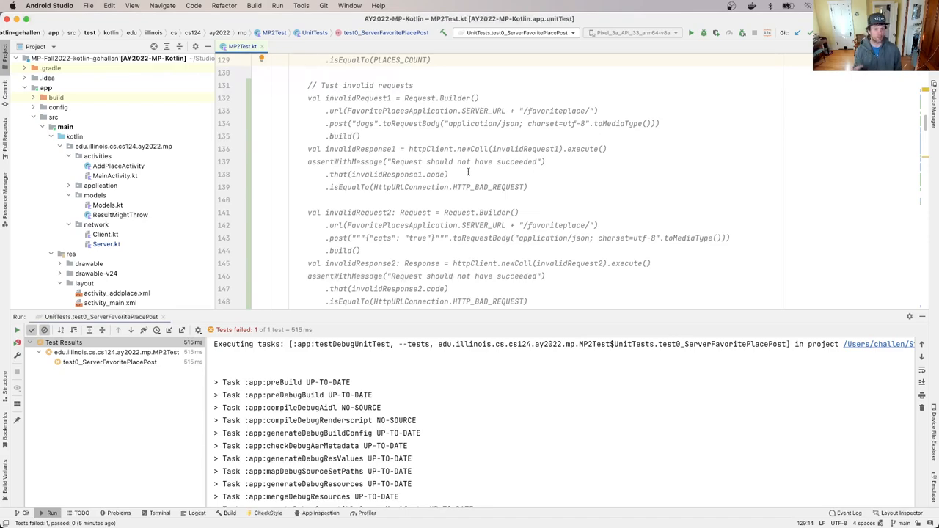
mouse_move(528, 41)
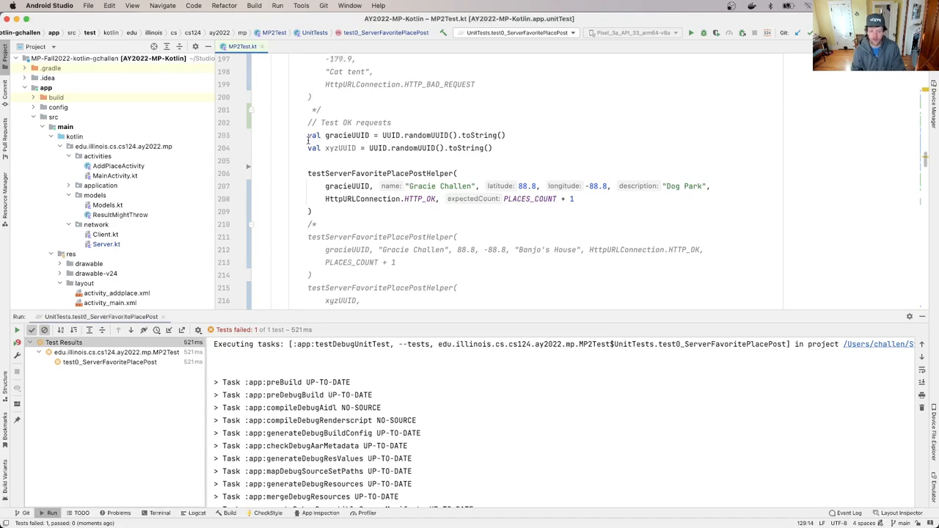
Scroll to the postFavoritePlace route and return to Server.kt after checking the Place model.
scroll(down, 3)
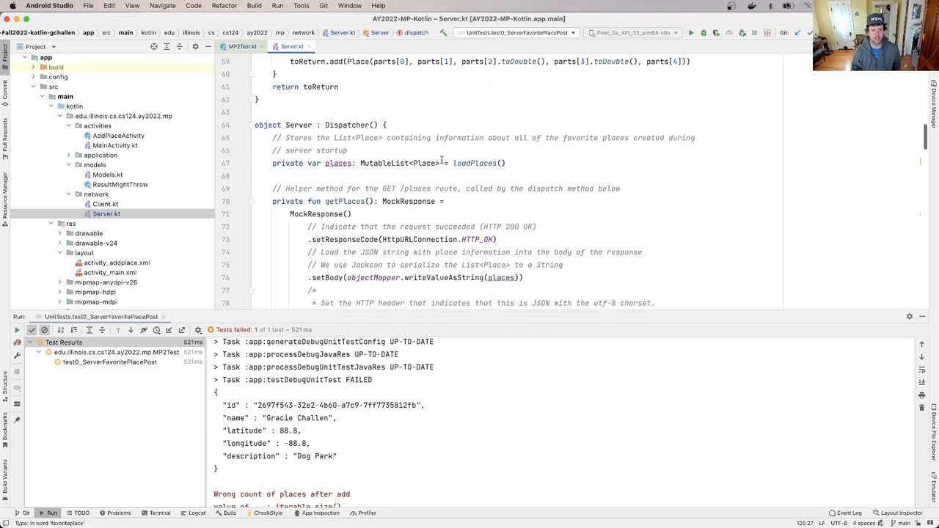
scroll(down, 3)
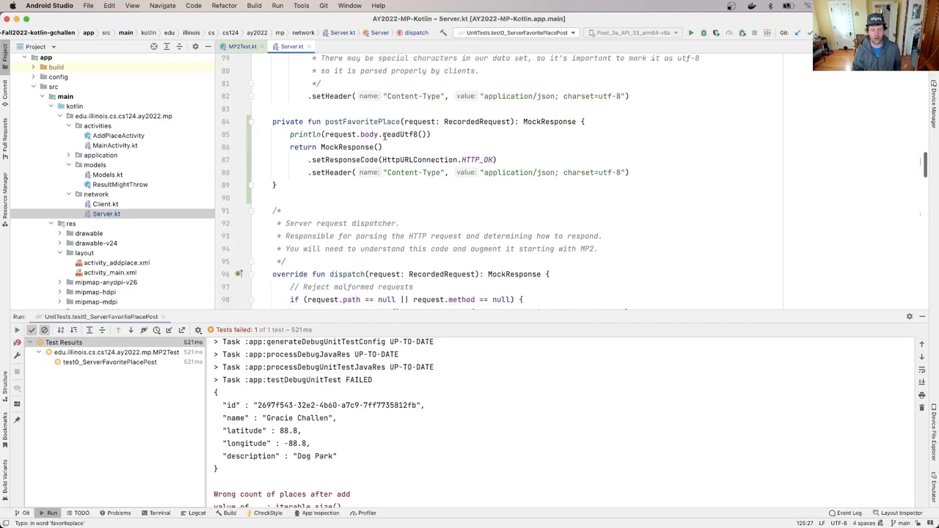
mouse_move(369, 135)
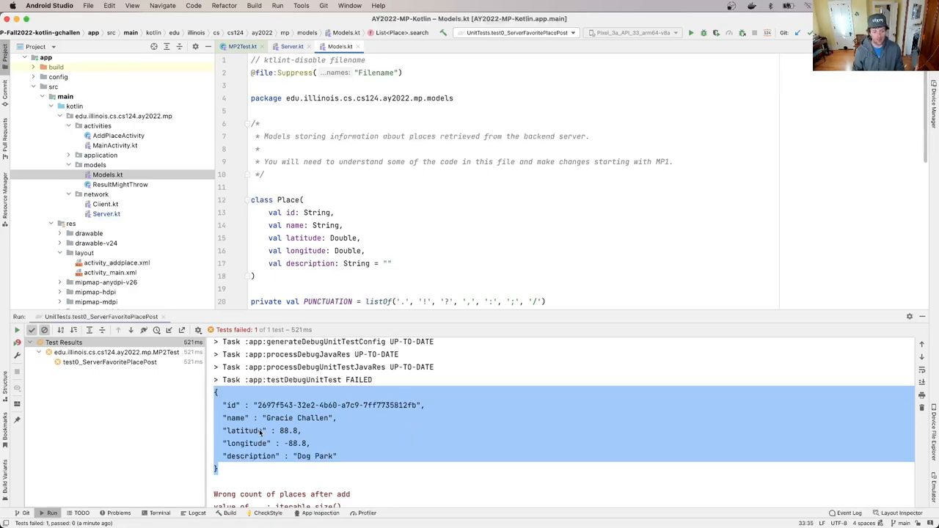
click(291, 46)
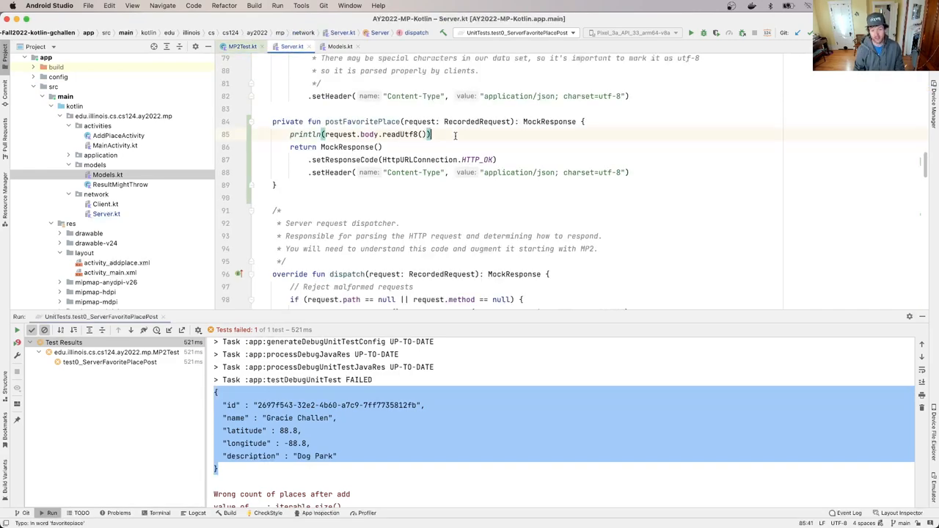
Open a blank line in postFavoritePlace right after the println of the request body.
click(433, 135)
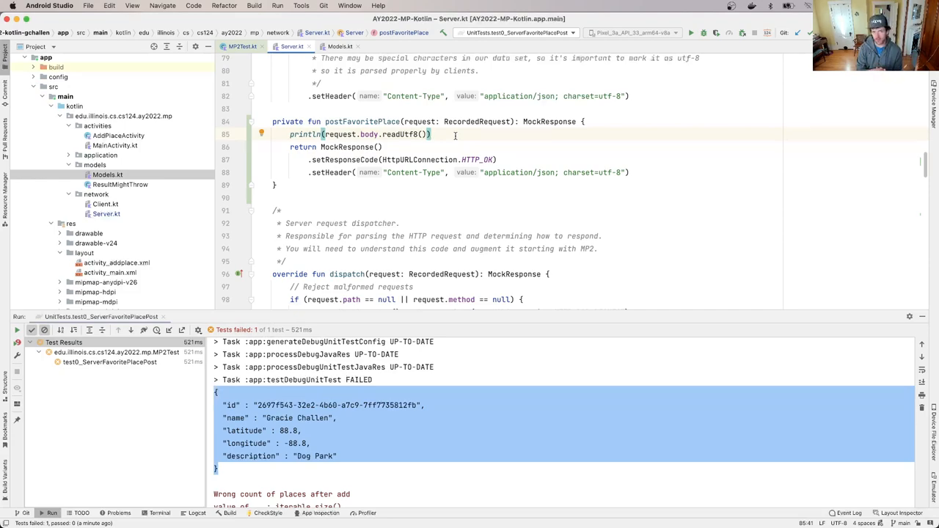
click(340, 45)
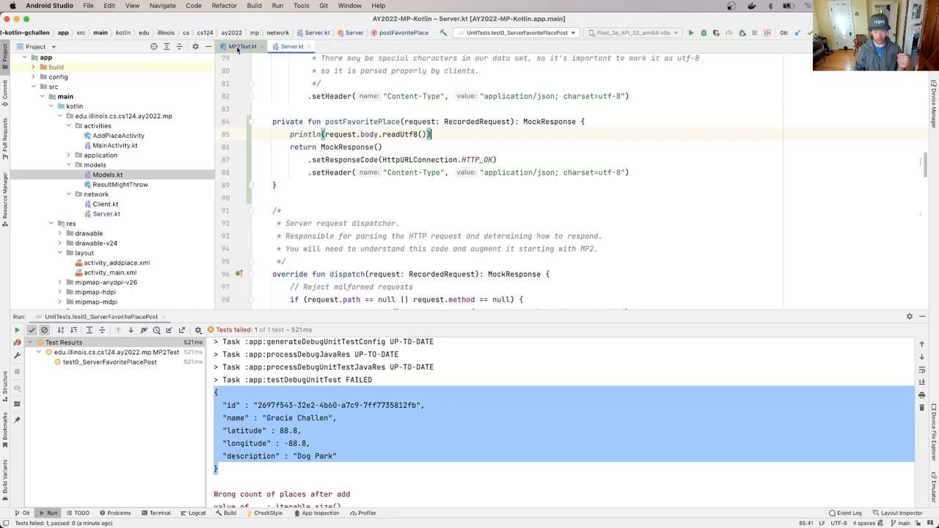
click(242, 45)
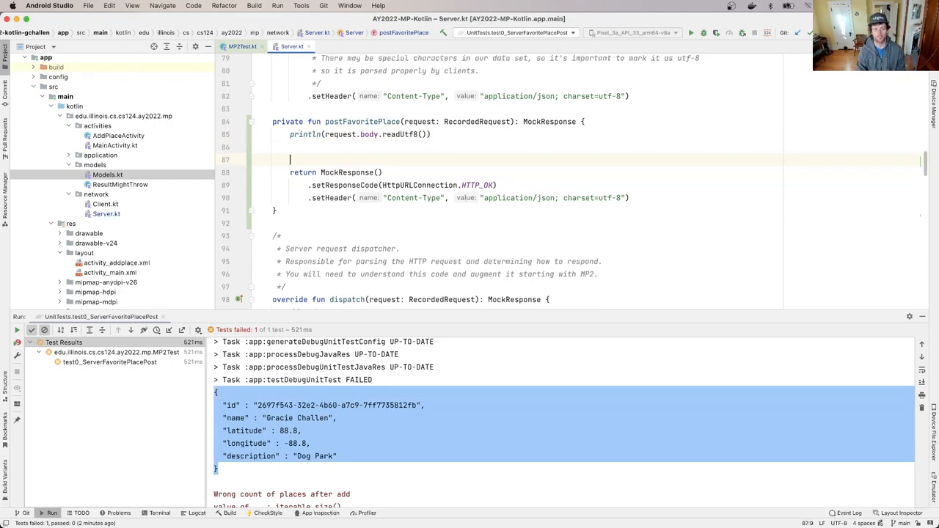
Begin the comment '// Deserialize reque…' on the new line in postFavoritePlace.
text(//)
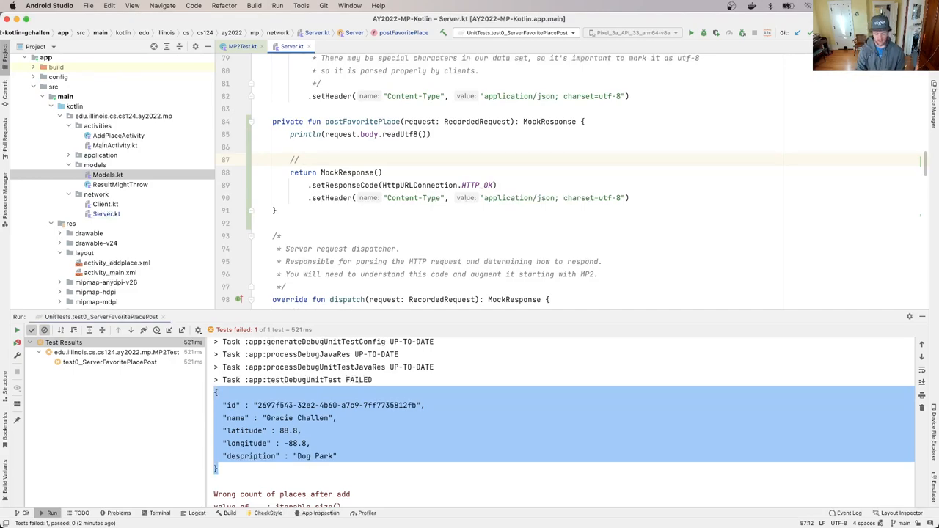
text(Deseri)
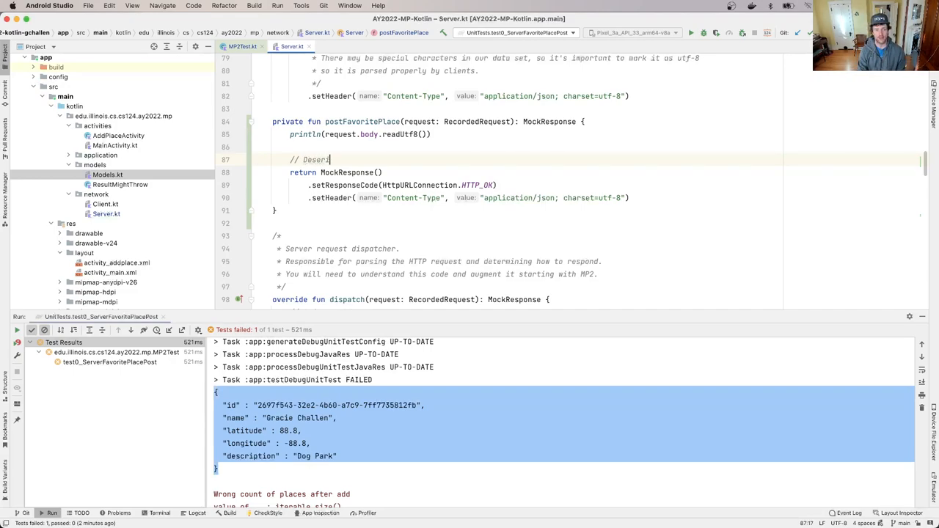
text(alize reque)
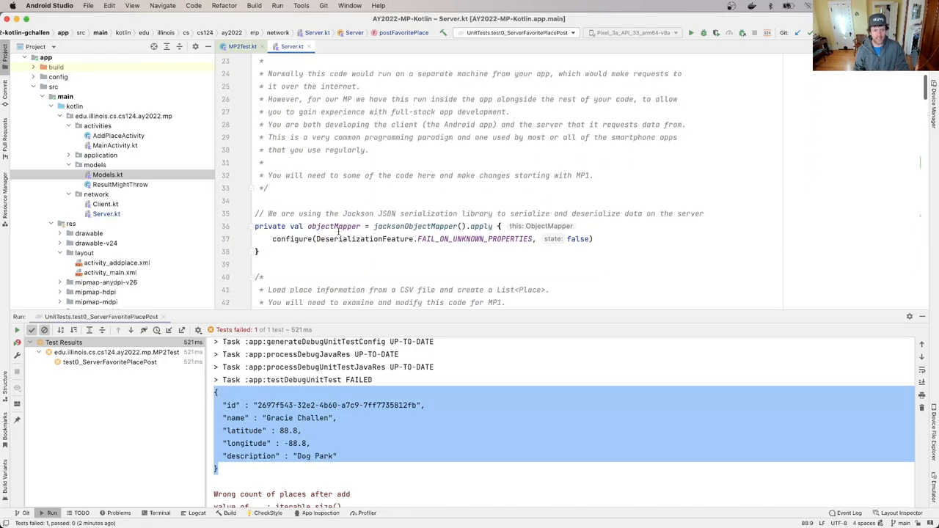
Scroll back to postFavoritePlace to finish 'Deserialize request body to a Place object'.
scroll(down, 3)
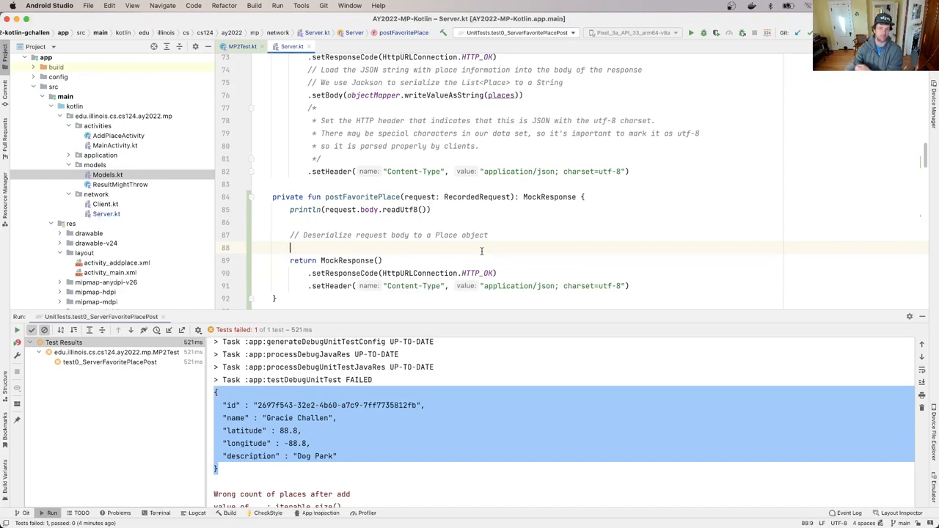
Add the comment '// Validate the content' below the deserialize comment.
text(//)
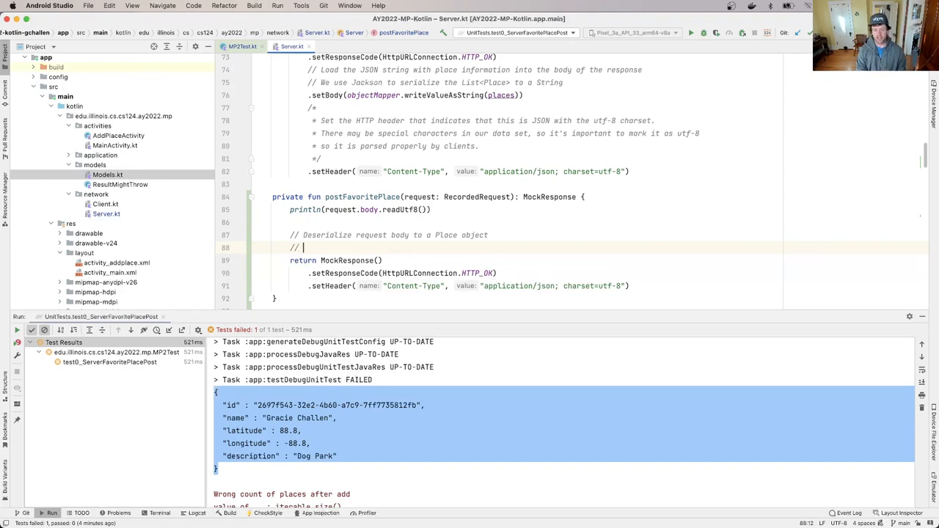
text(Validate the content)
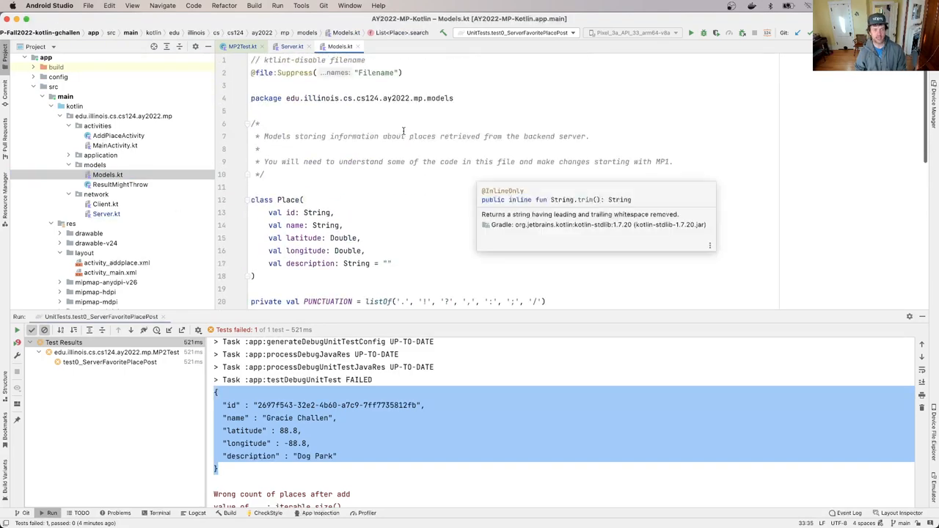
mouse_move(376, 255)
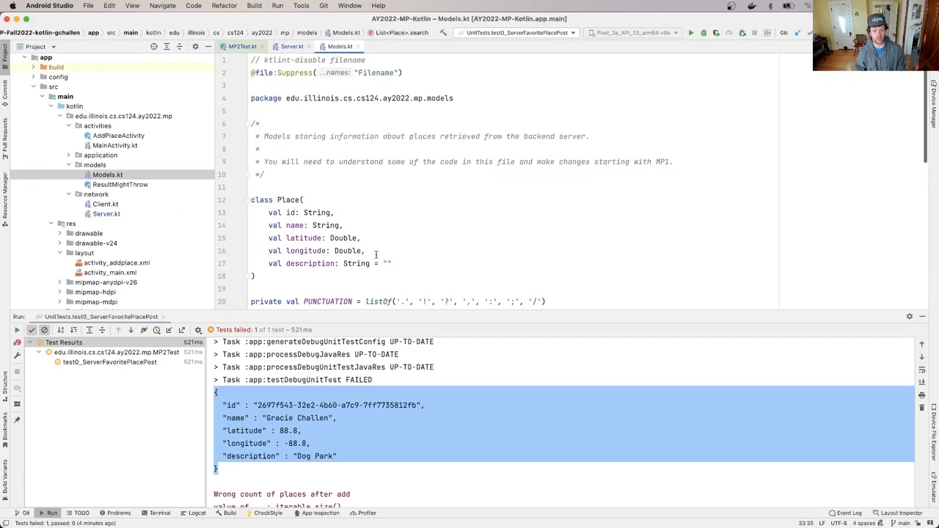
click(292, 45)
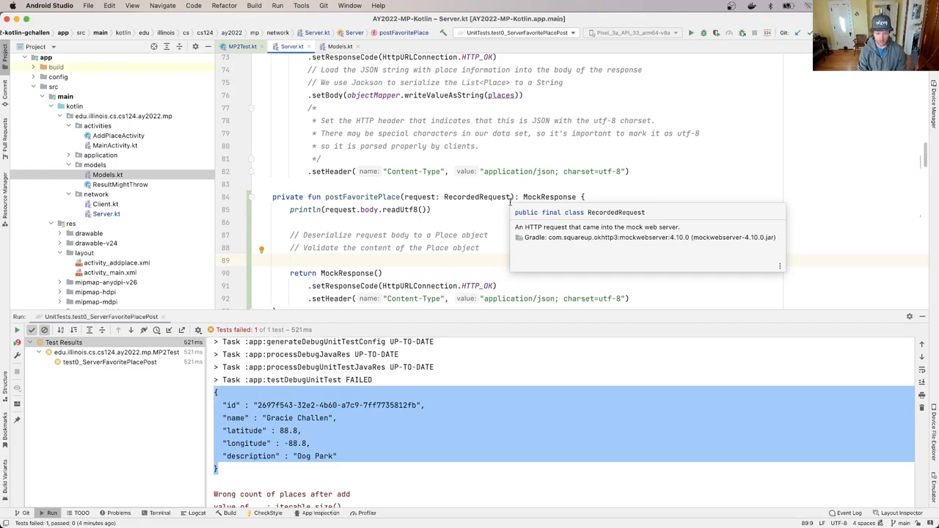
Add '// Take care with latitude and longitude' and move to a blank line below.
text(// Take care with)
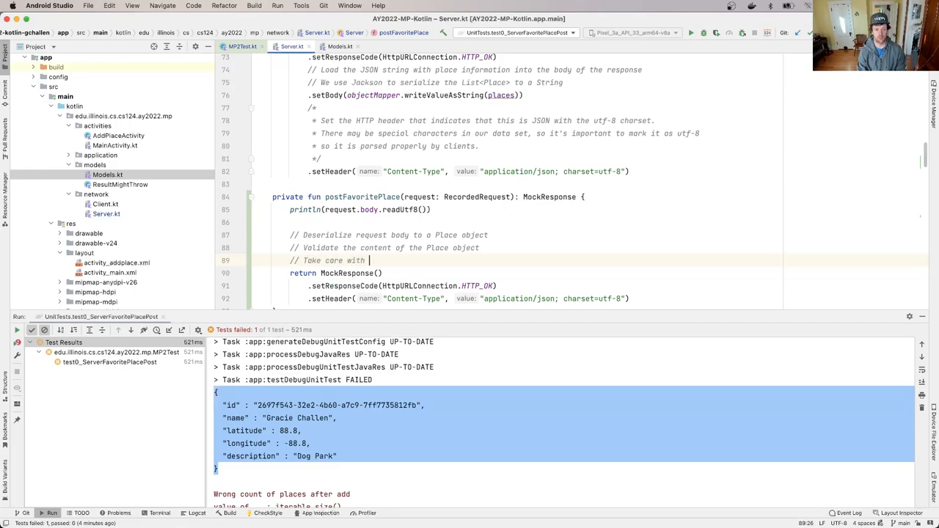
text(latitude and longitude)
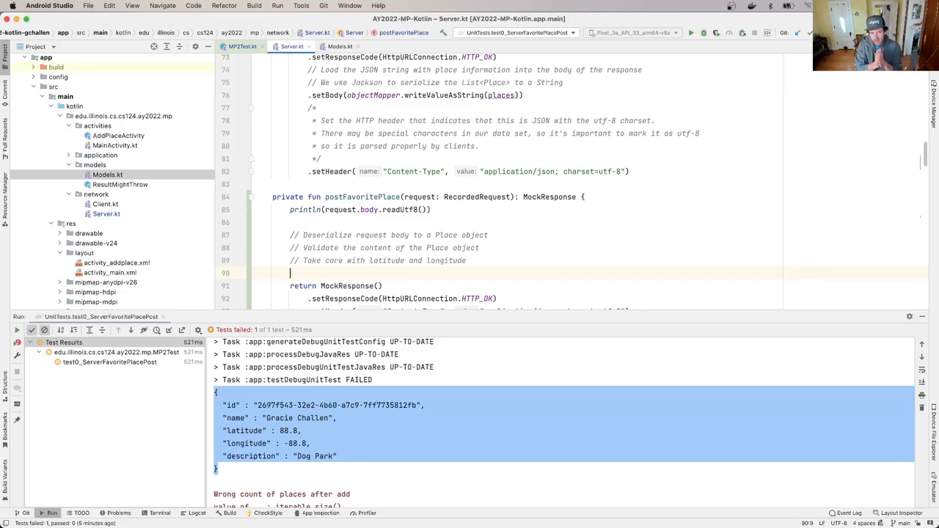
click(339, 46)
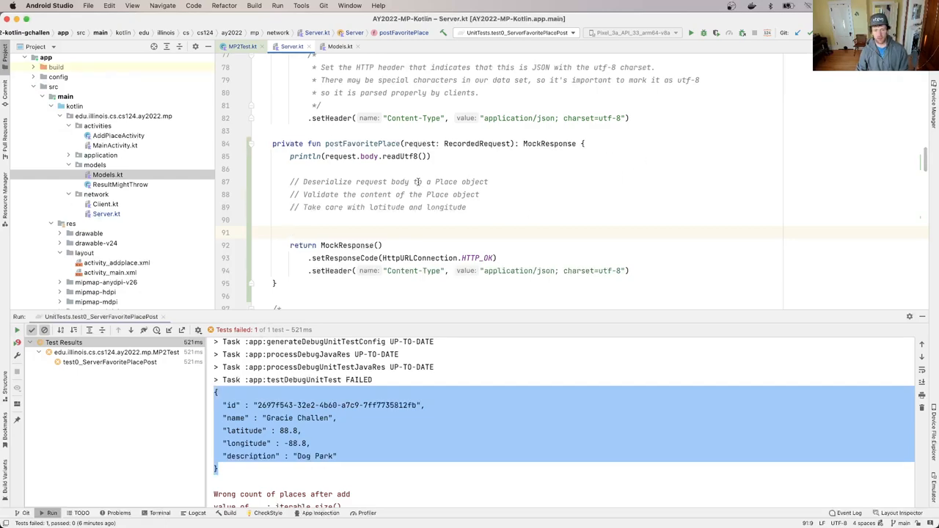
mouse_move(355, 206)
text(// Have a)
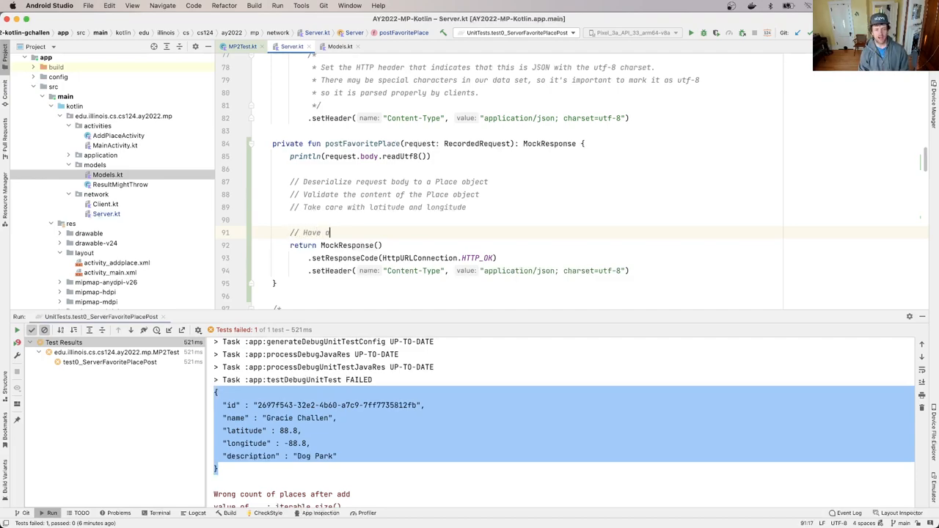
Write '// Have a valid Place object' above the return MockResponse() line.
text(valid Place)
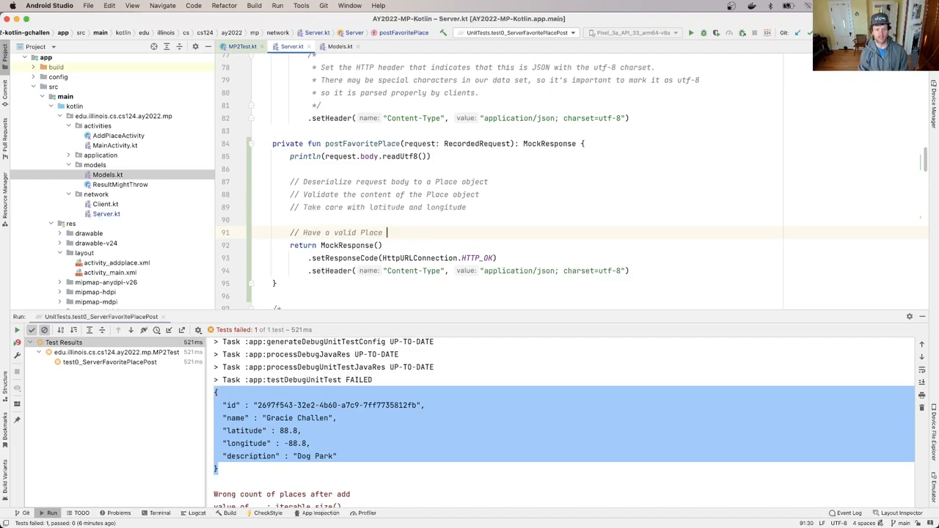
text(object)
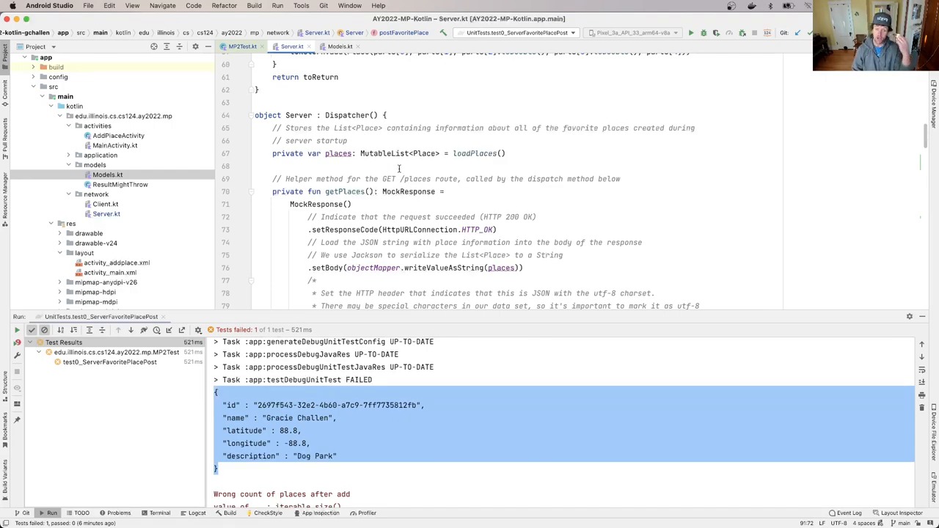
Check the Server's places list before extending the comment with ', insert it into our list of places'.
scroll(down, 3)
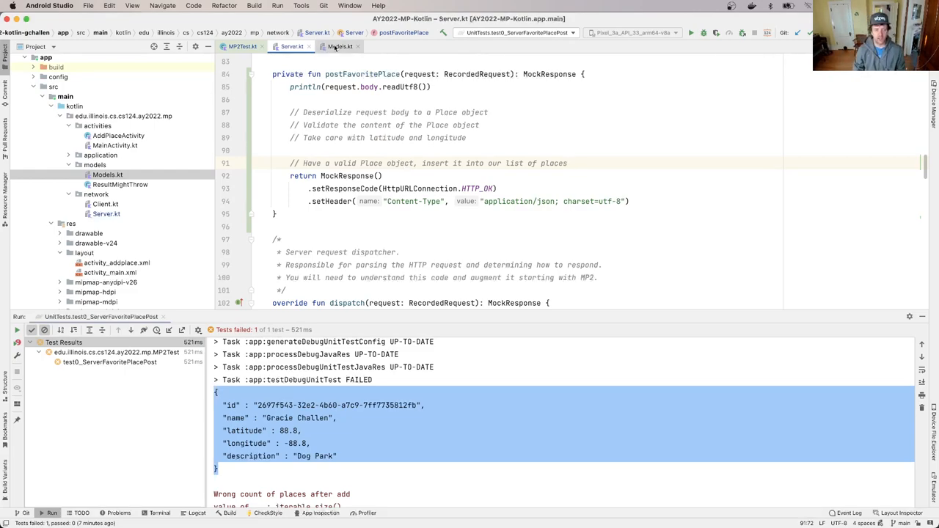
click(242, 45)
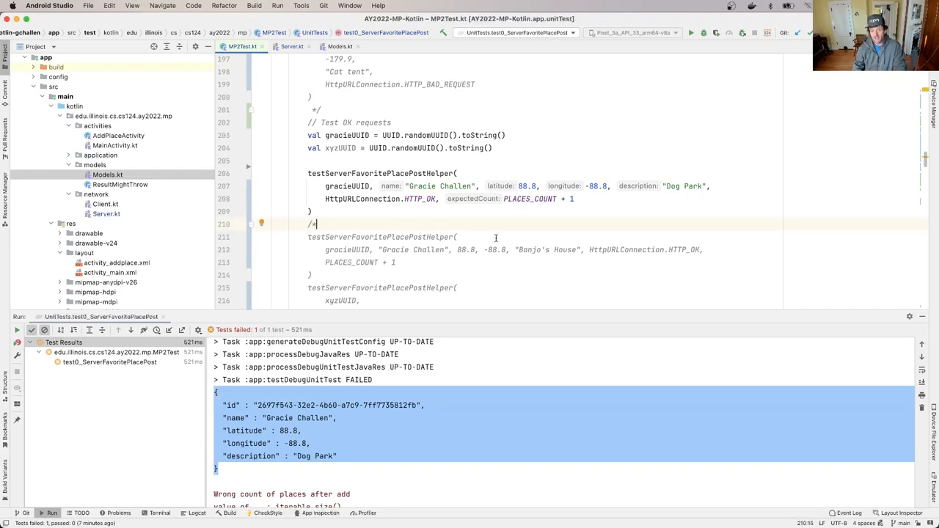
mouse_move(617, 250)
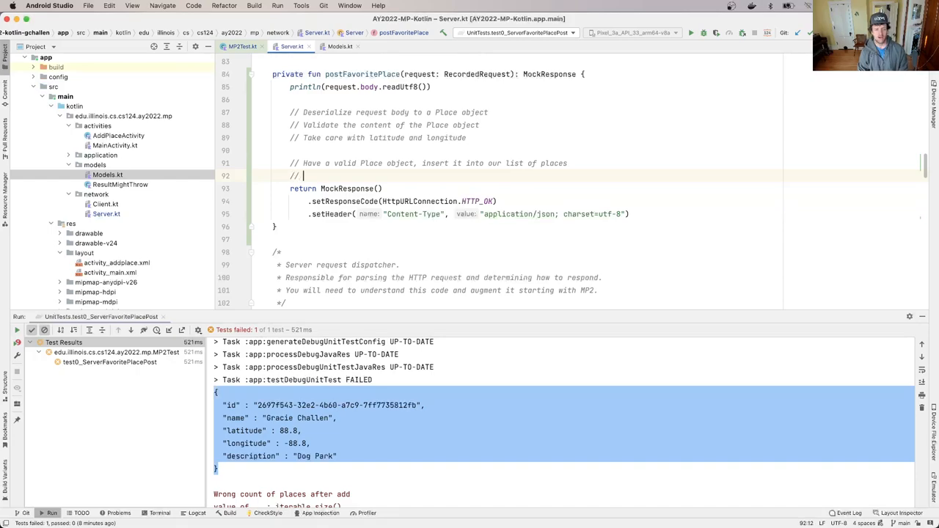
Add '// If the ID already exists in the list, replace it' and '// Otherwise, add it'.
text(If the ID already)
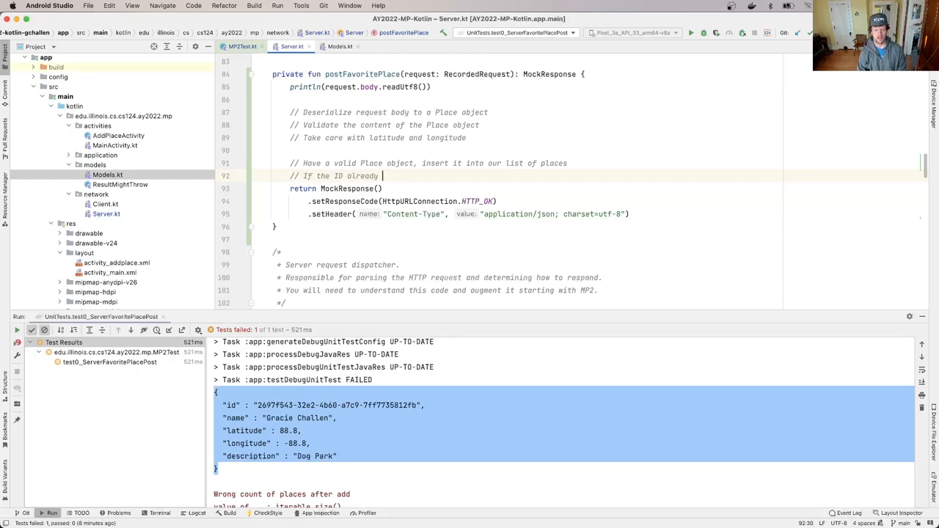
text(exists in the list,)
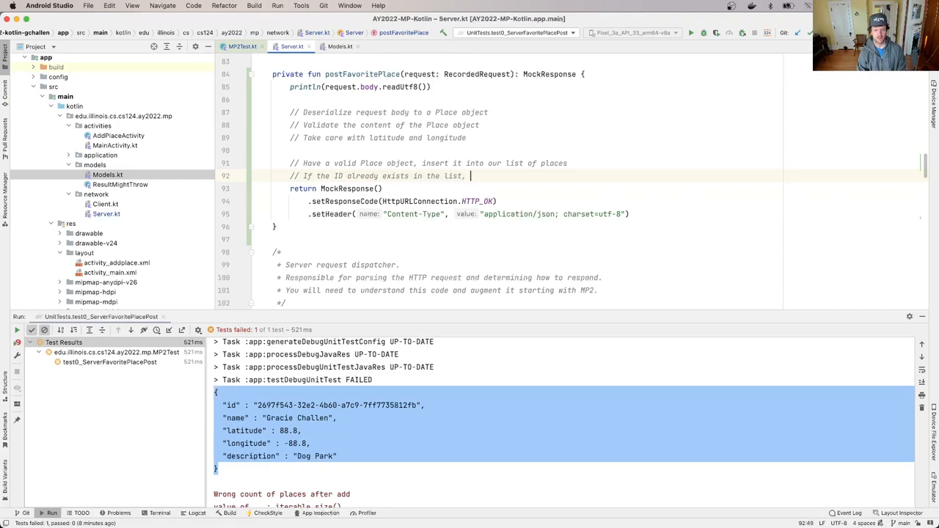
text(replace it)
text(// Otherwise, add it)
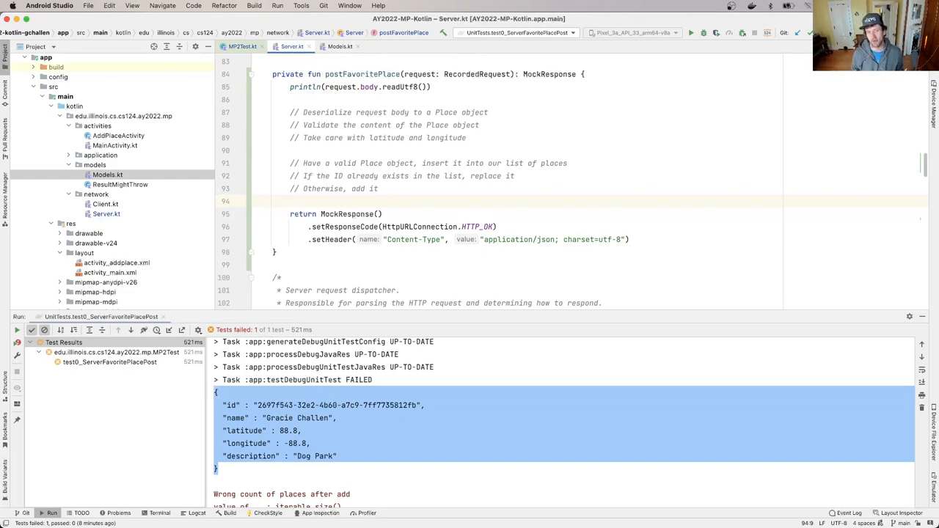
click(291, 202)
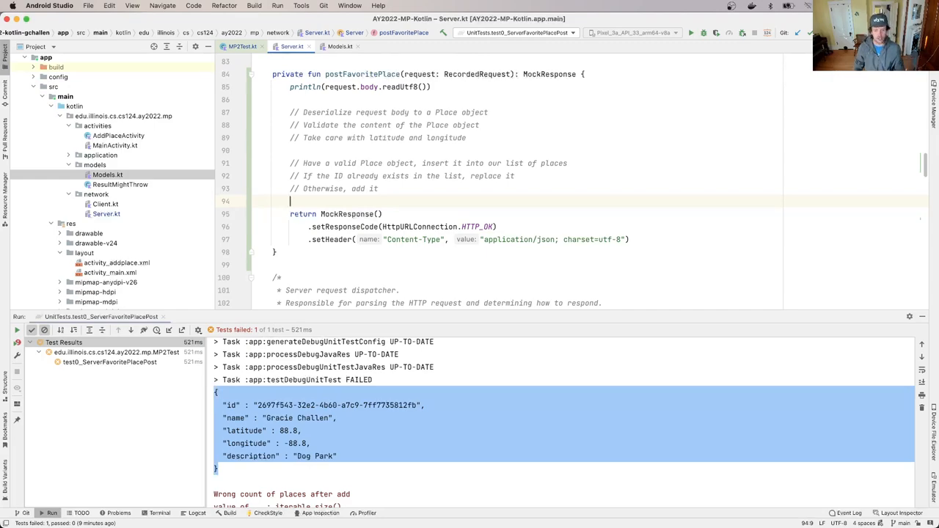
Select the word Place in the comments to highlight it.
double_click(476, 226)
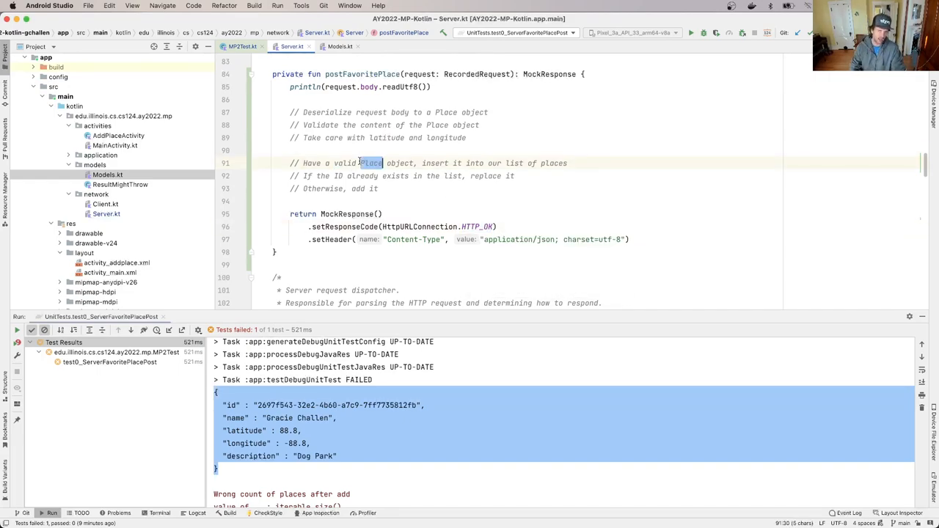
double_click(370, 163)
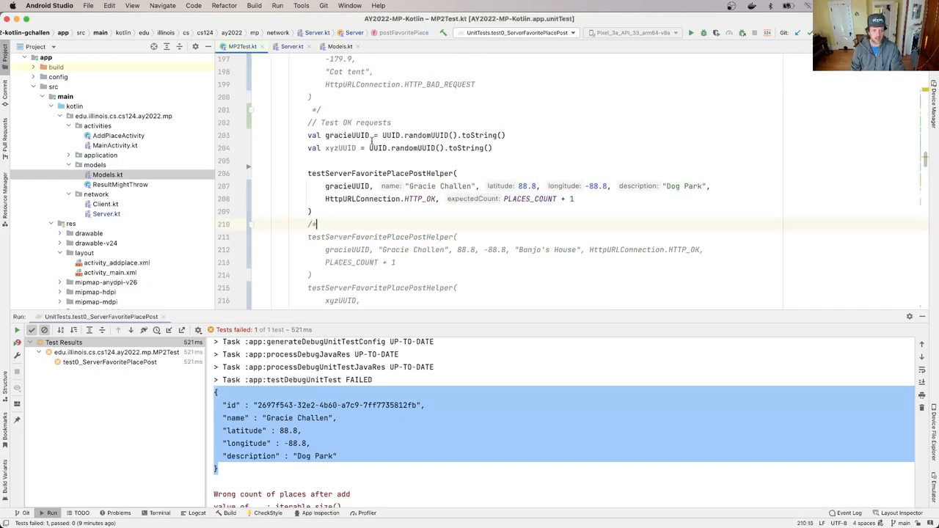
Scroll through MP2Test.kt's testServerFavoritePlacePostHelper calls that reuse an ID.
scroll(down, 3)
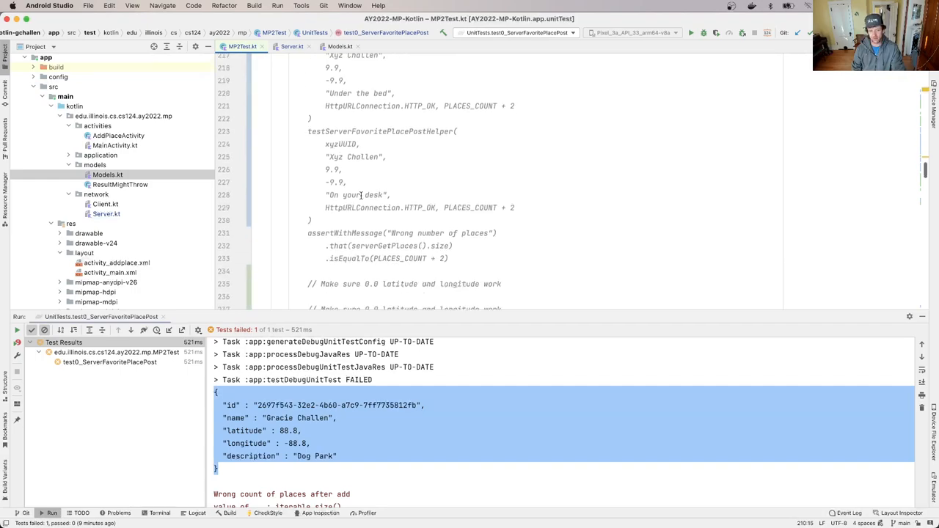
scroll(down, 3)
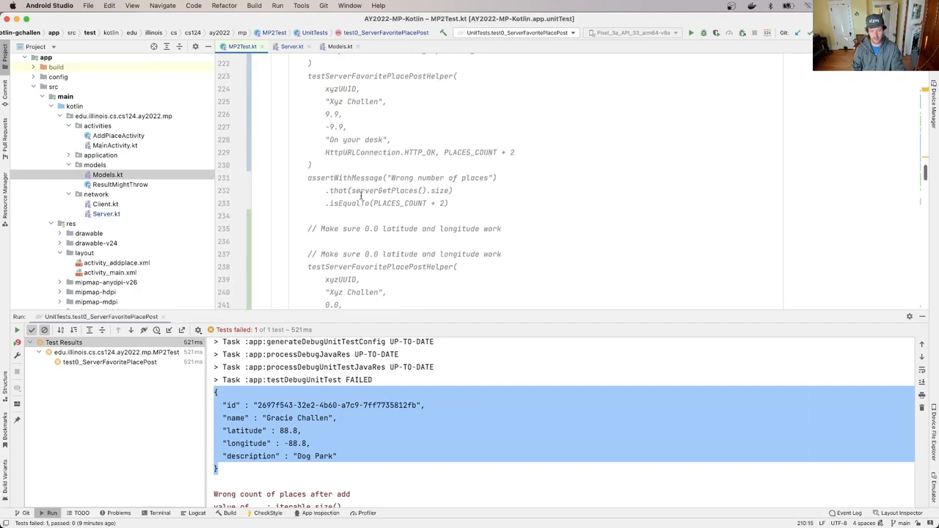